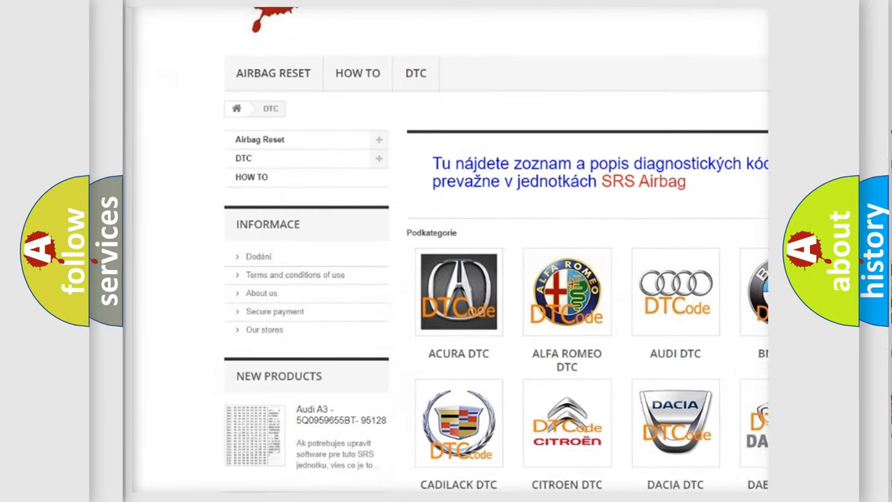
scroll("down", 3)
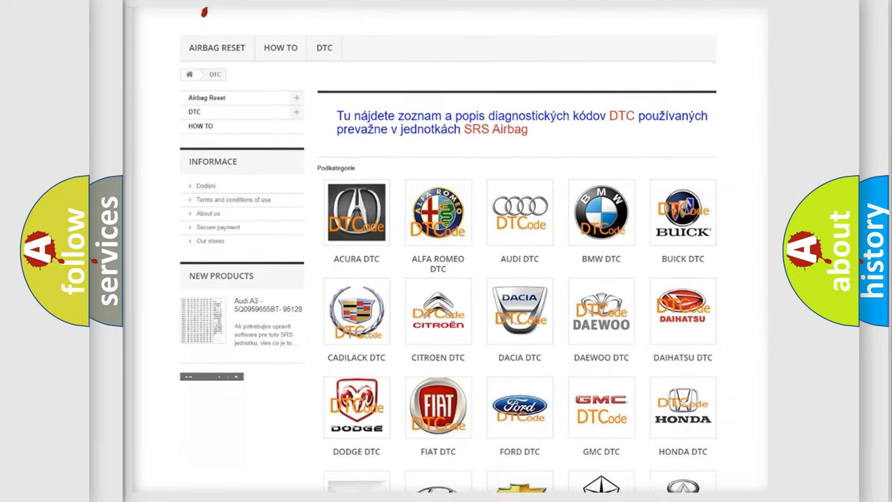
scroll("down", 3)
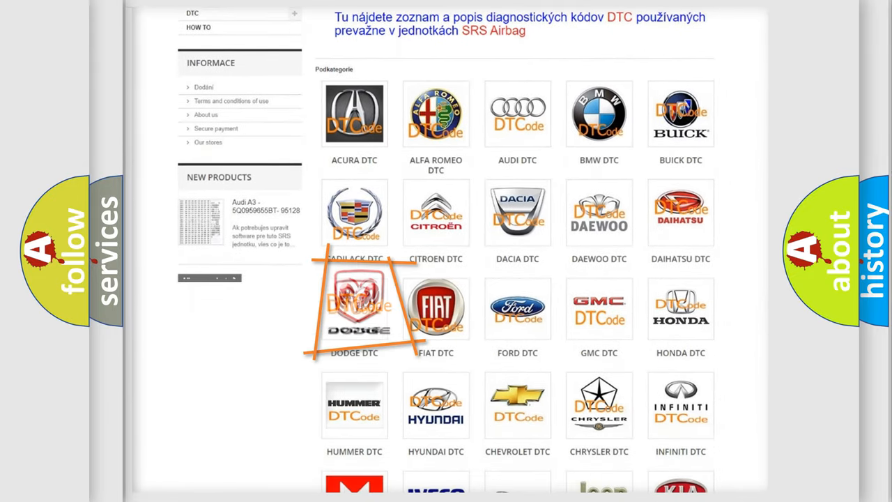